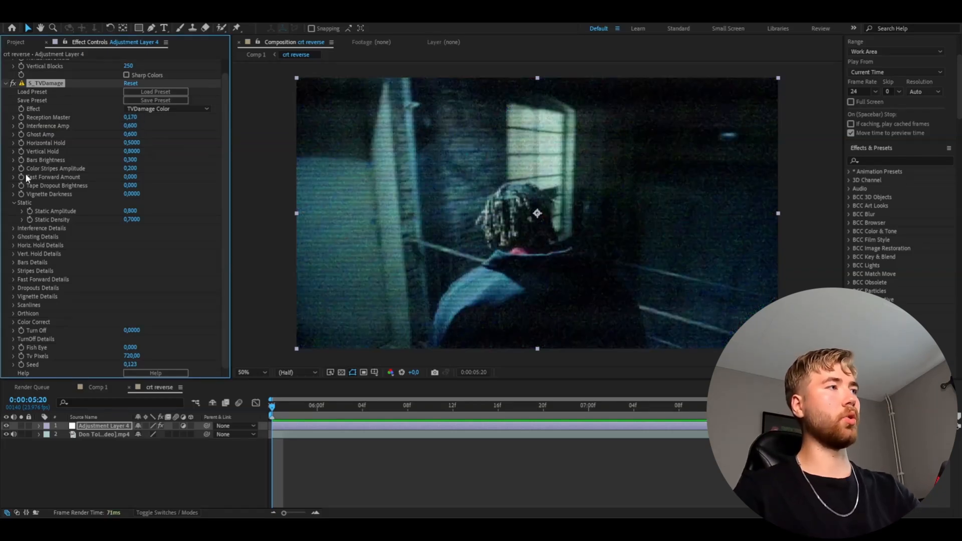
Apply S_TVDamage to Adjustment Layer 4 and tune Reception Master and Static
{"action": "left_click", "coordinate": [132, 168]}
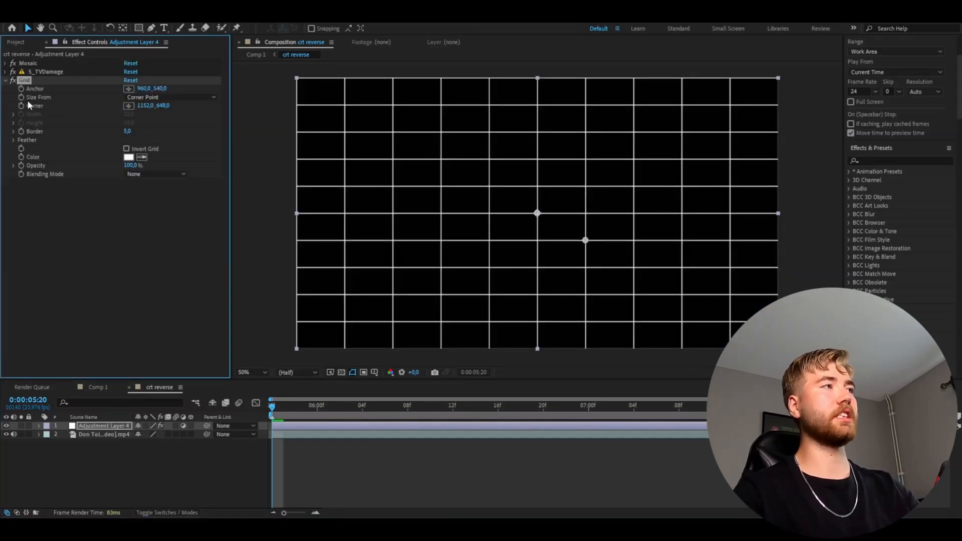
Set the Grid effect's Size From option to Width & Height Sliders
{"action": "left_click", "coordinate": [171, 97]}
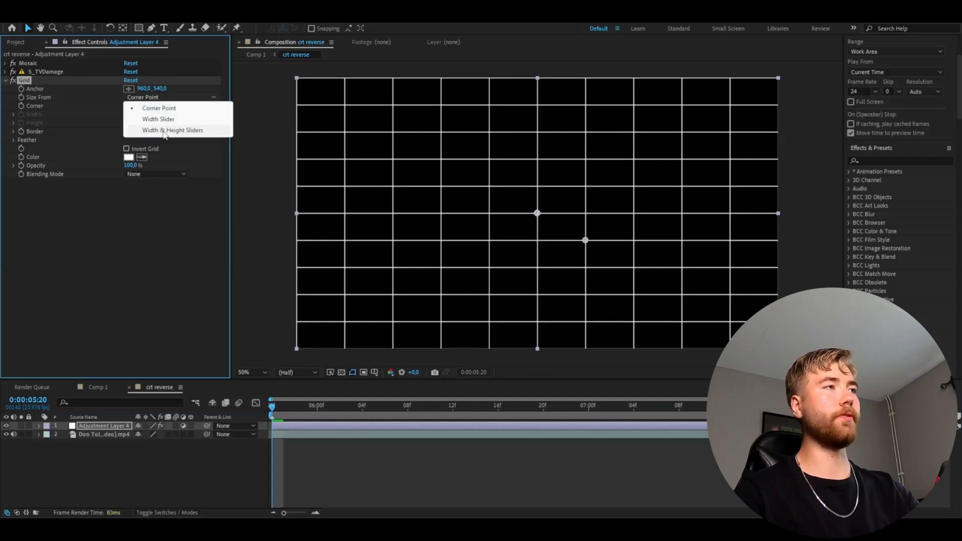
{"action": "left_click", "coordinate": [171, 129]}
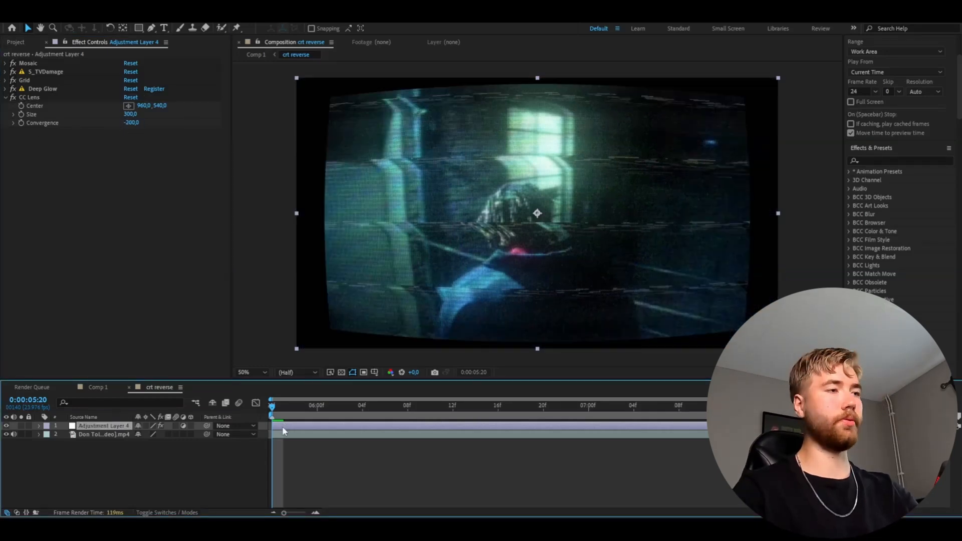
Add Deep Glow and CC Lens with Size 300 and Convergence -200
{"action": "left_click", "coordinate": [30, 131]}
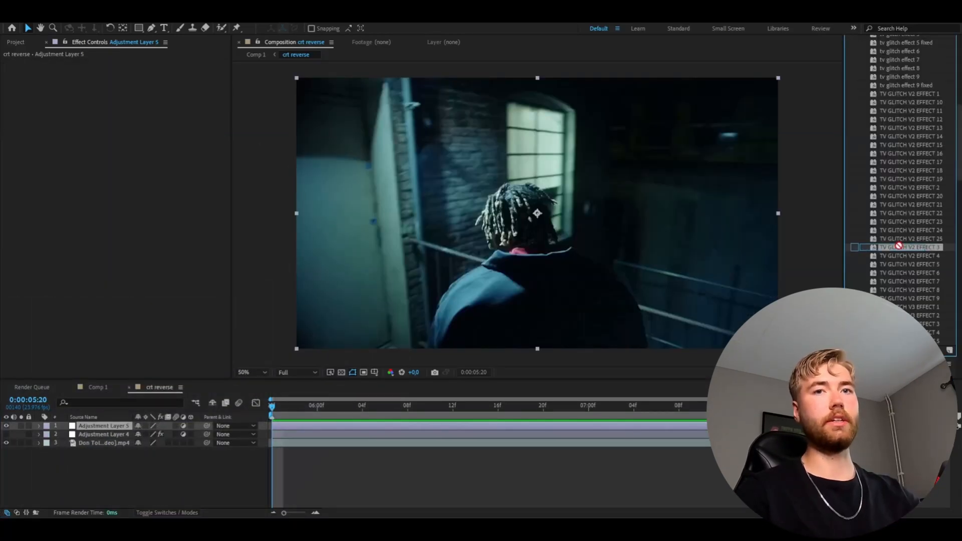
Reveal the effects on Adjustment Layer 4, showing Transform and Posterize Time
{"action": "left_click", "coordinate": [104, 434]}
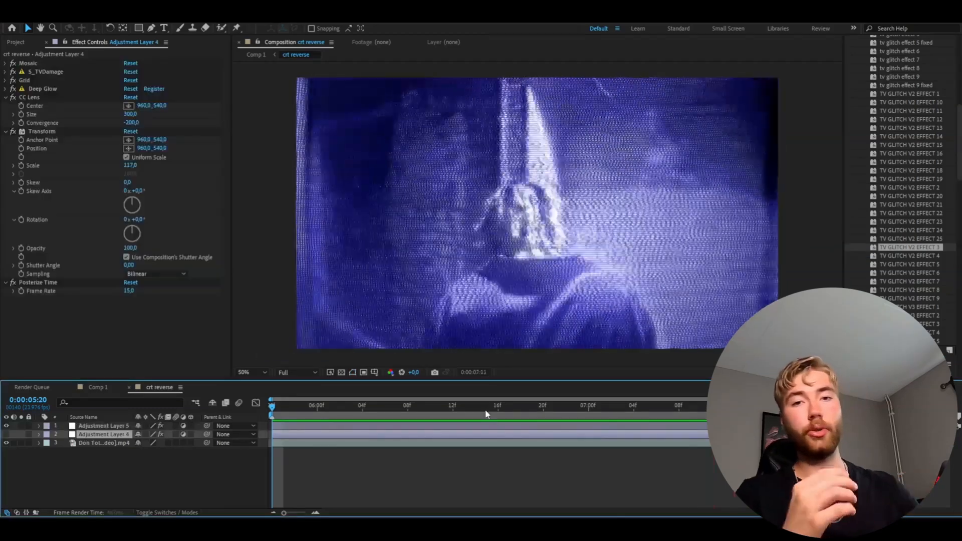